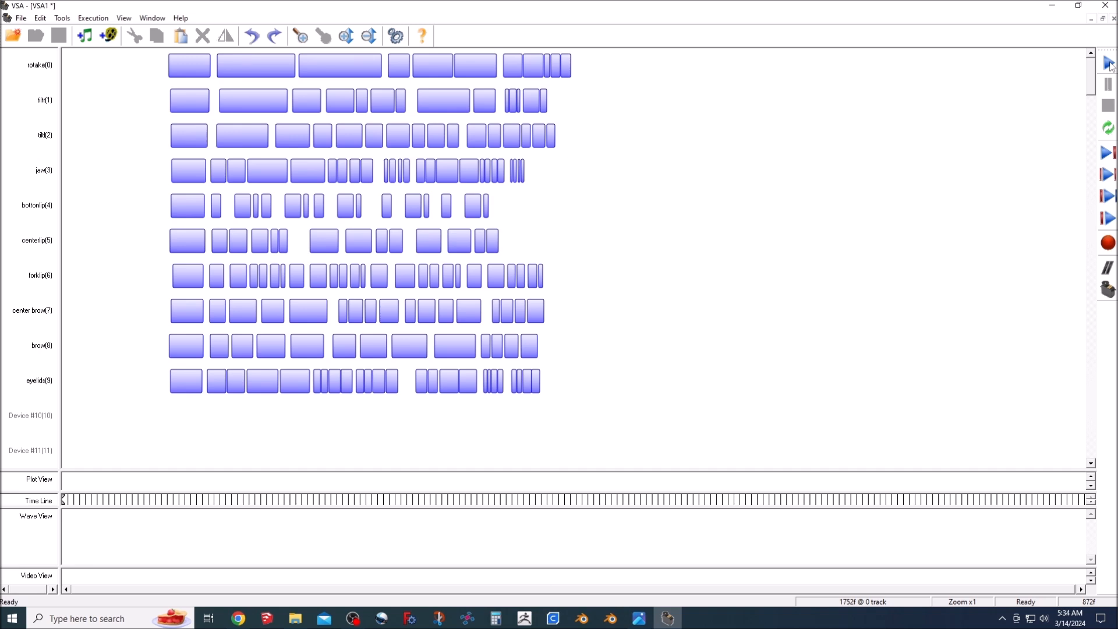
Step: Paste copied event blocks further along the eyelids track to extend its sequence
left_click(1109, 151)
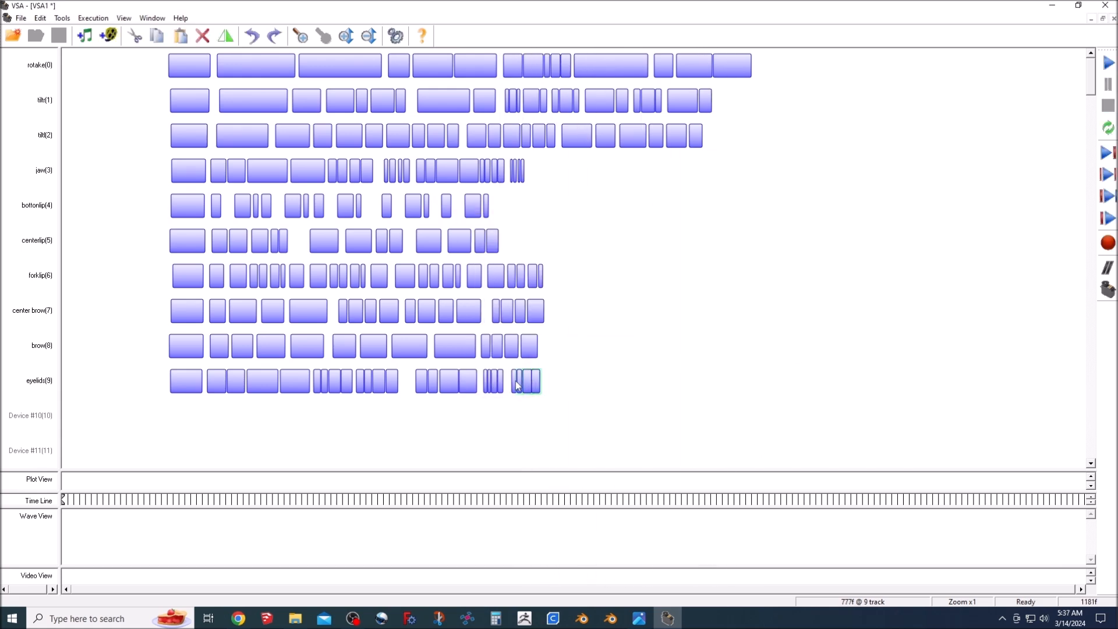
right_click(688, 381)
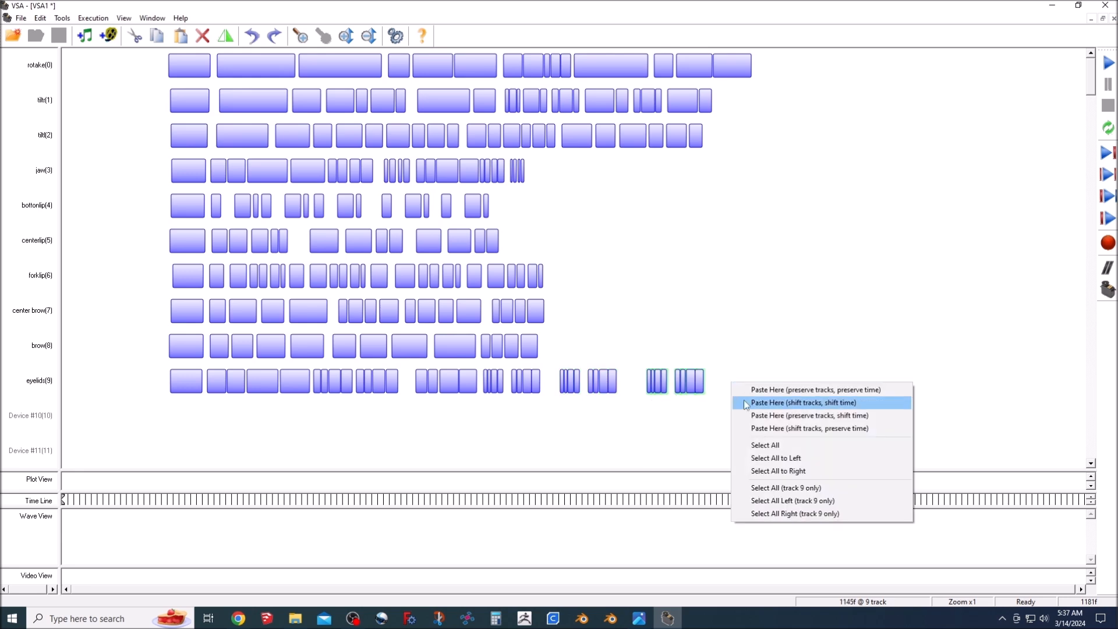